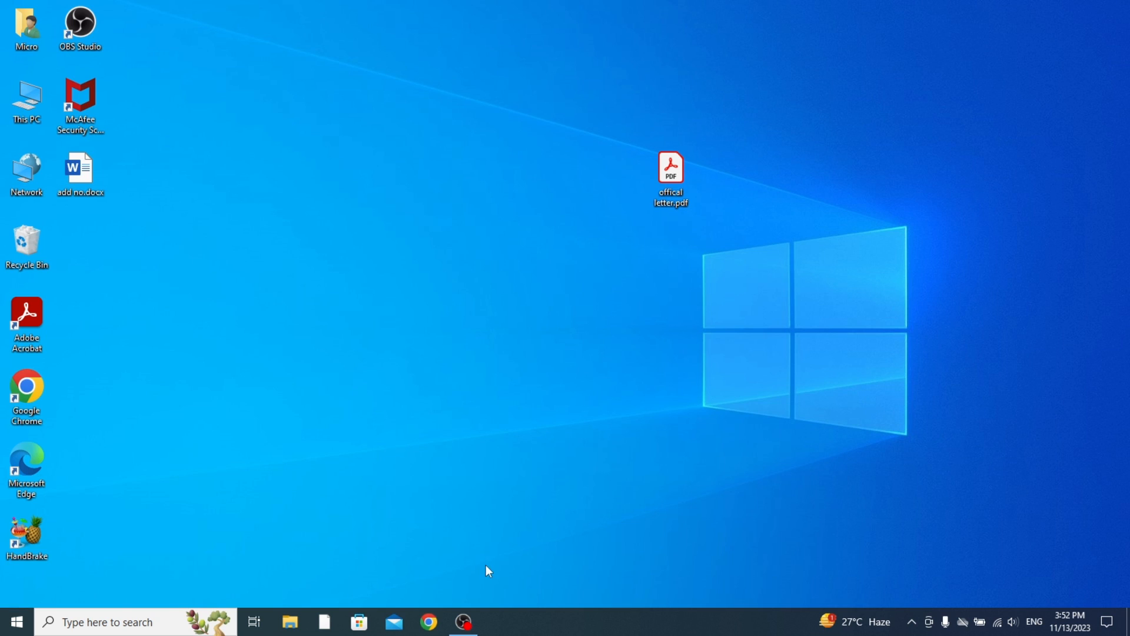
{"action": "mouse_move", "coordinate": [444, 599]}
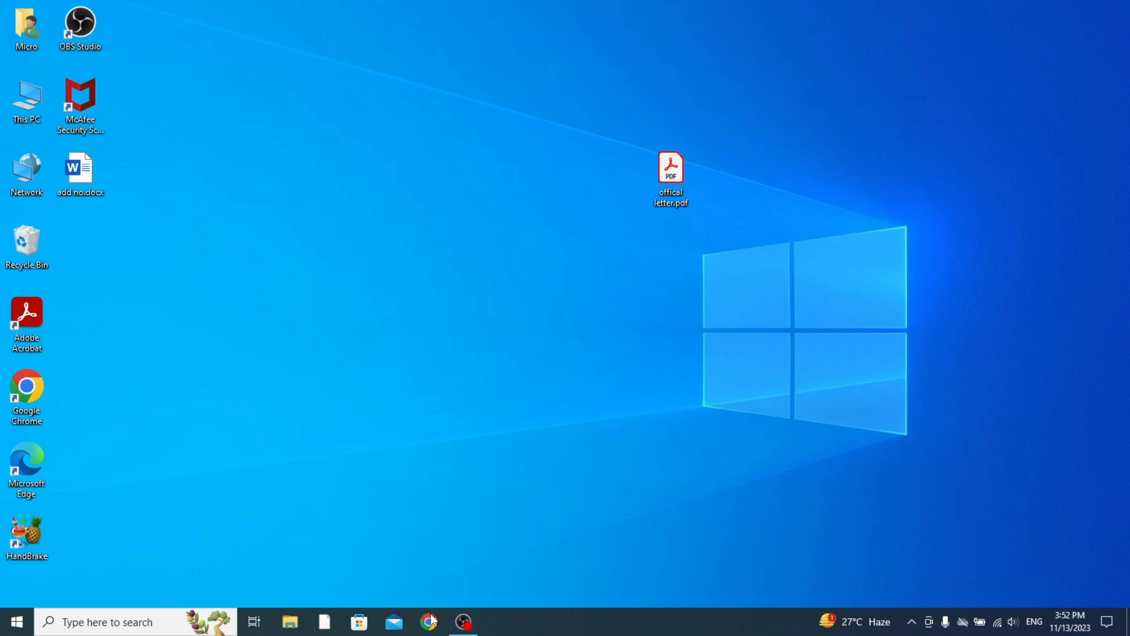
{"action": "mouse_move", "coordinate": [429, 621]}
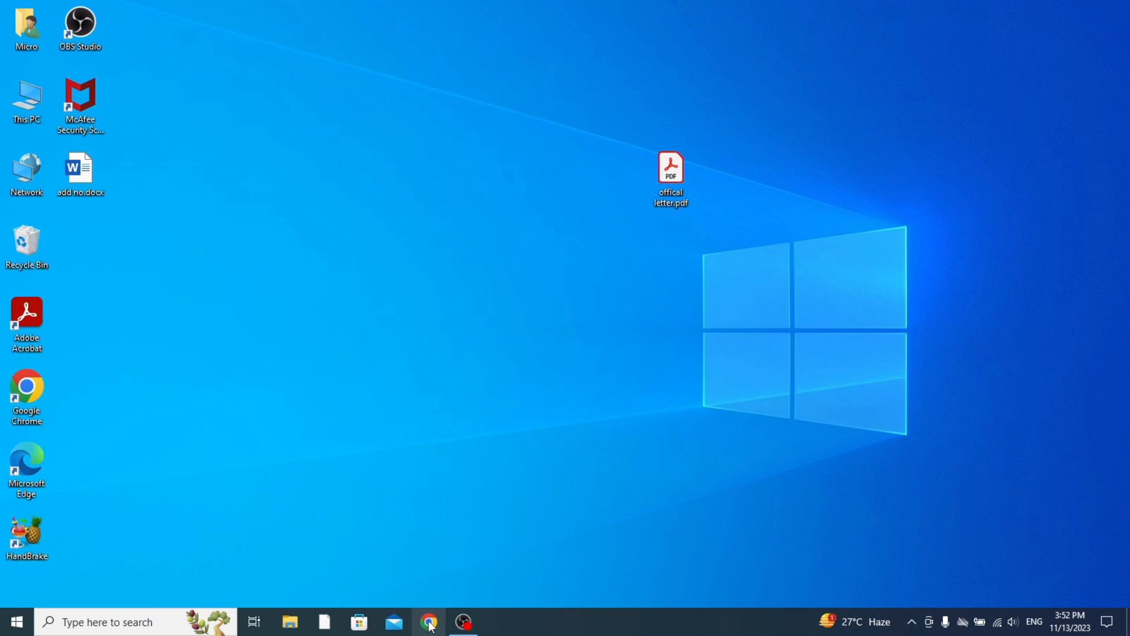
Launch Chrome from the taskbar and show New Incognito window greyed out in its menu
{"action": "left_click", "coordinate": [429, 622]}
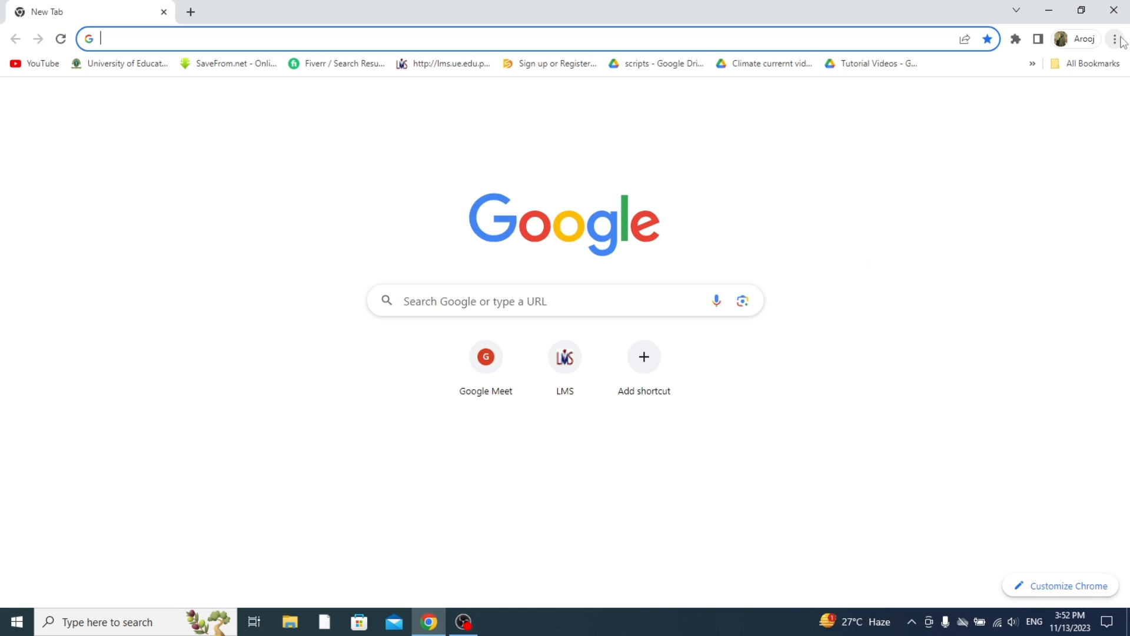
{"action": "left_click", "coordinate": [1115, 38]}
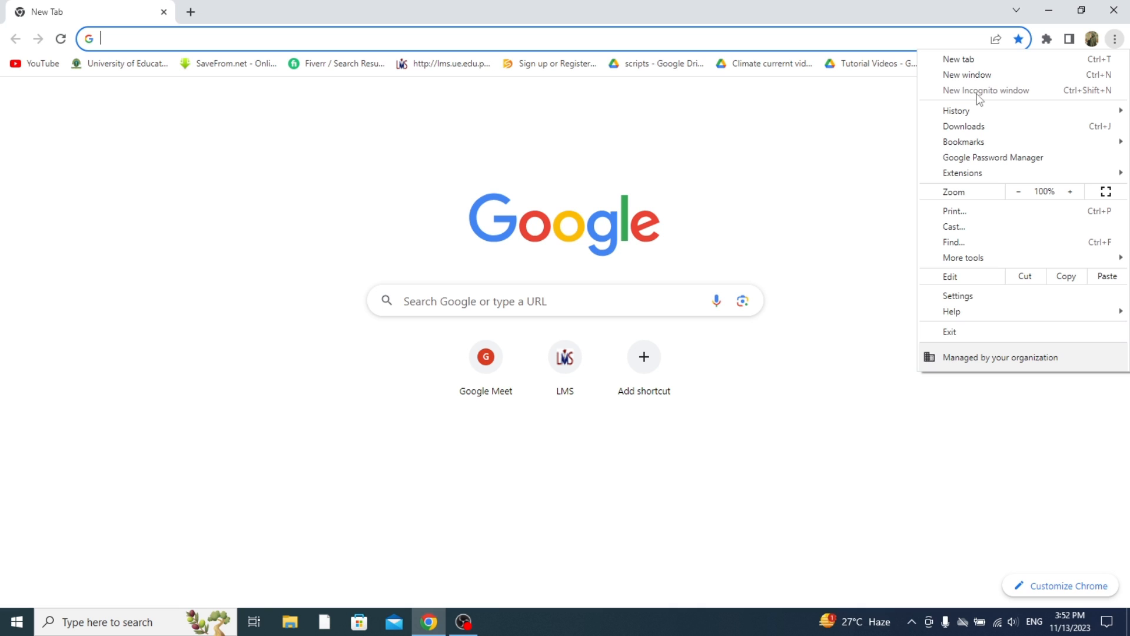
{"action": "mouse_move", "coordinate": [1090, 94]}
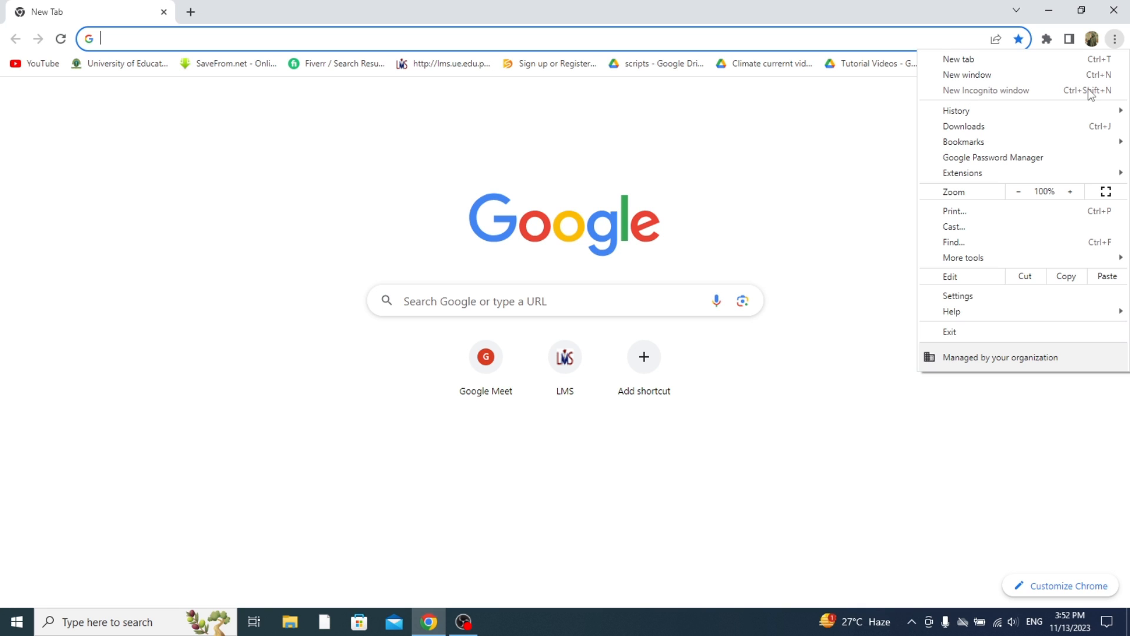
{"action": "mouse_move", "coordinate": [1048, 94]}
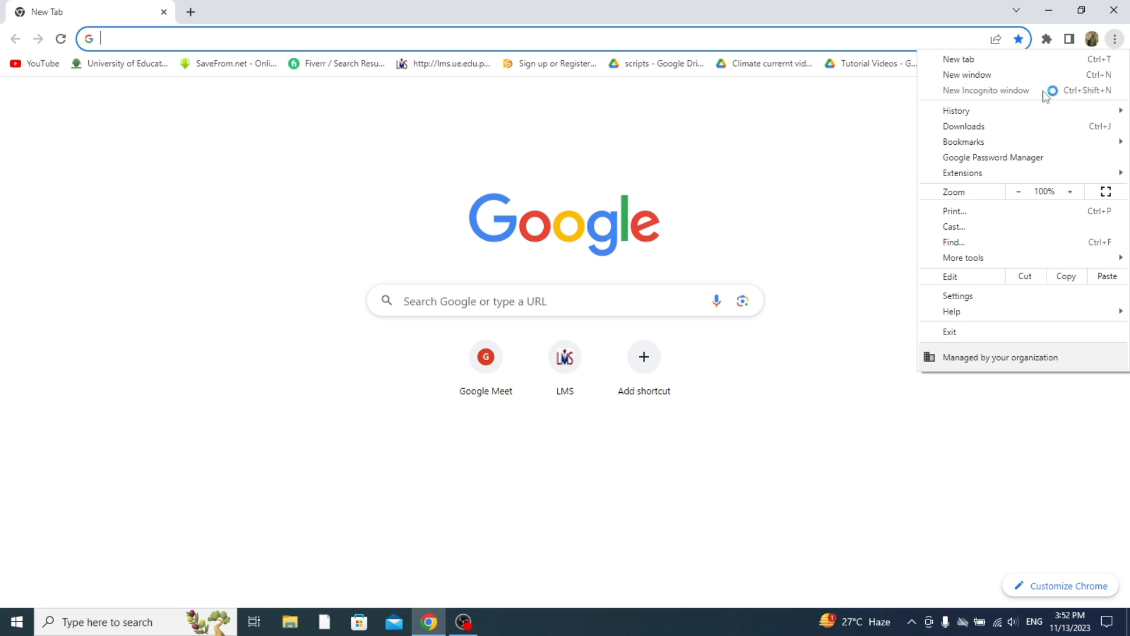
{"action": "mouse_move", "coordinate": [893, 124]}
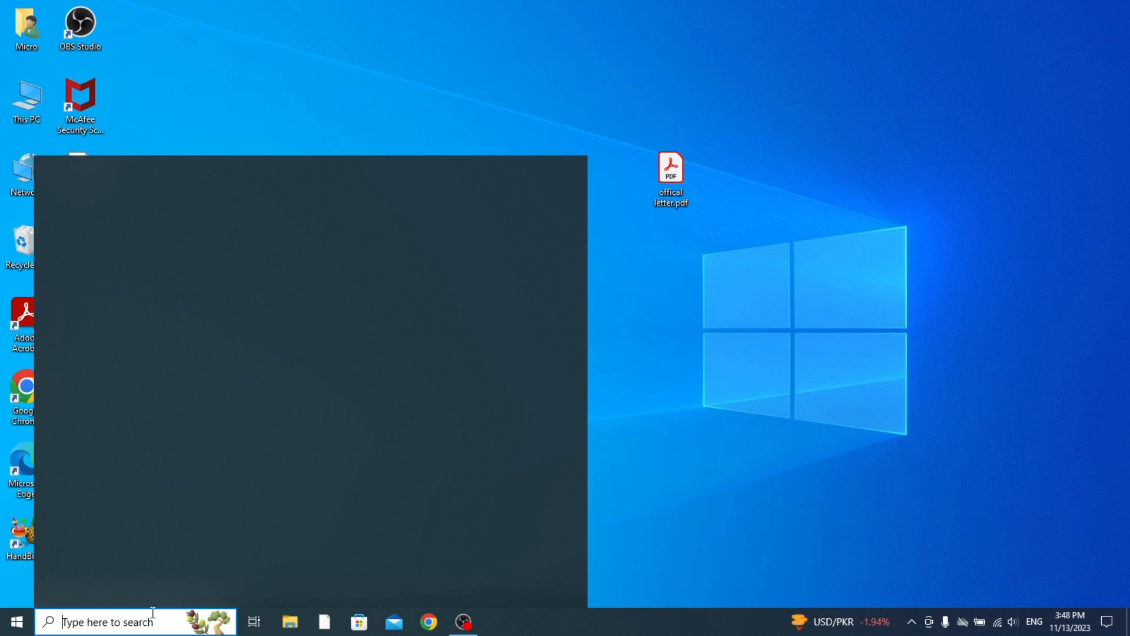
Launch regedit from the Run dialog found via taskbar search
{"action": "type", "text": "run"}
{"action": "type", "text": "regedit"}
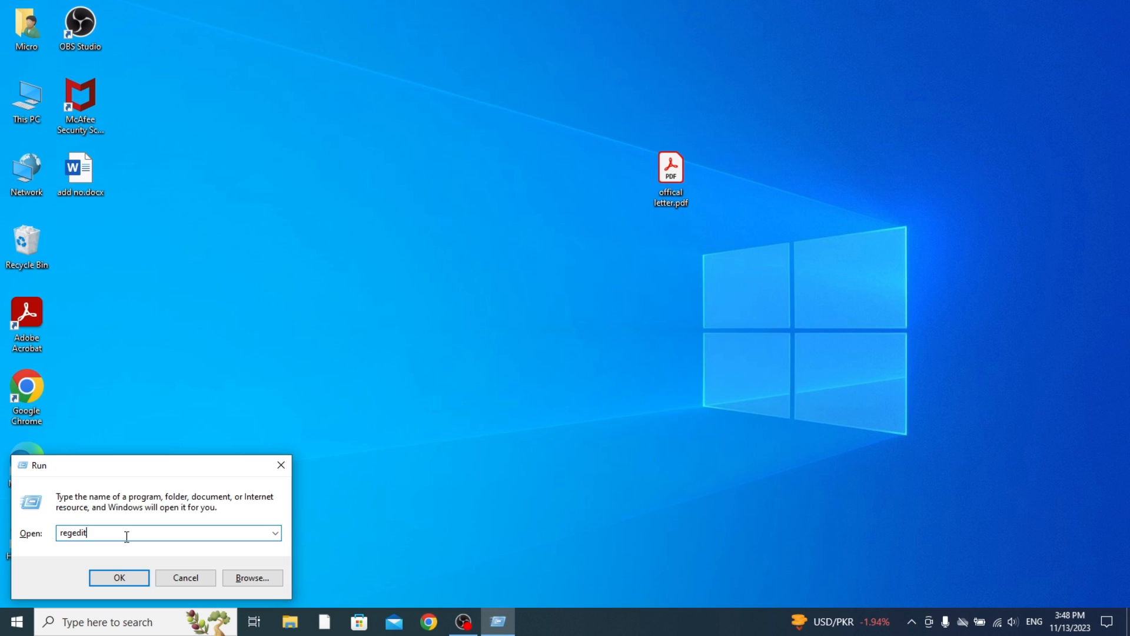
{"action": "mouse_move", "coordinate": [57, 554]}
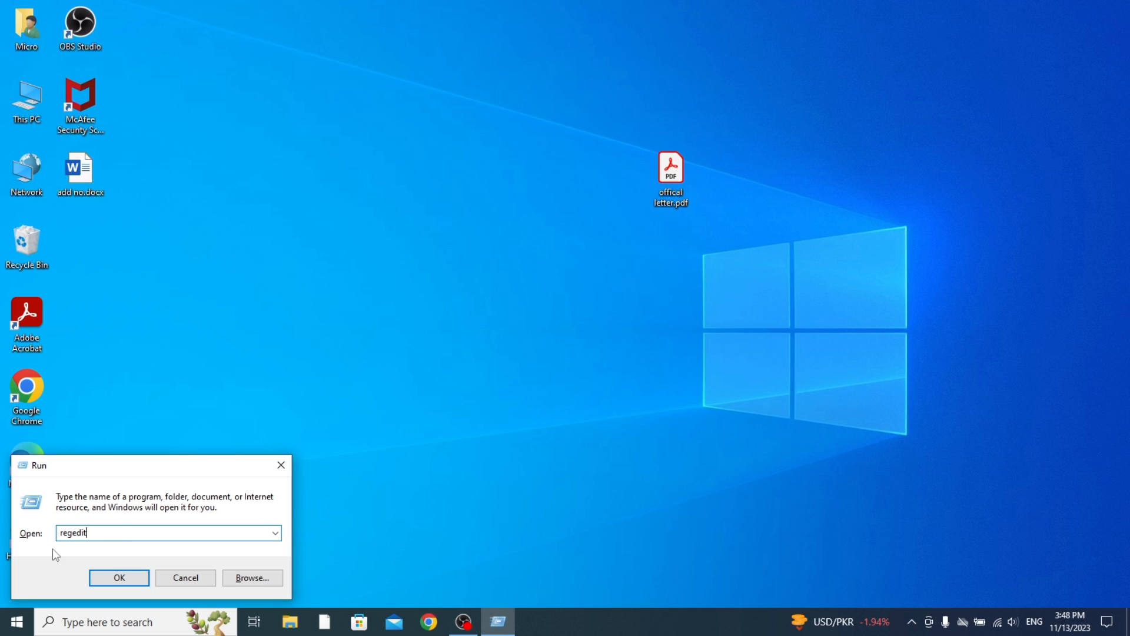
{"action": "mouse_move", "coordinate": [72, 547]}
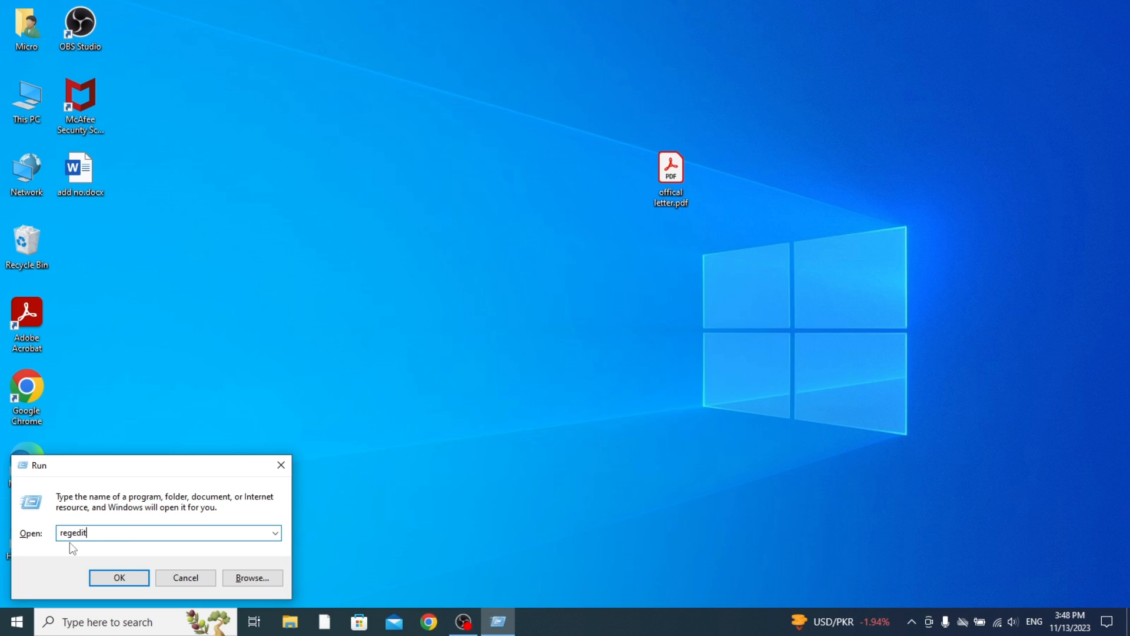
{"action": "left_click", "coordinate": [119, 577]}
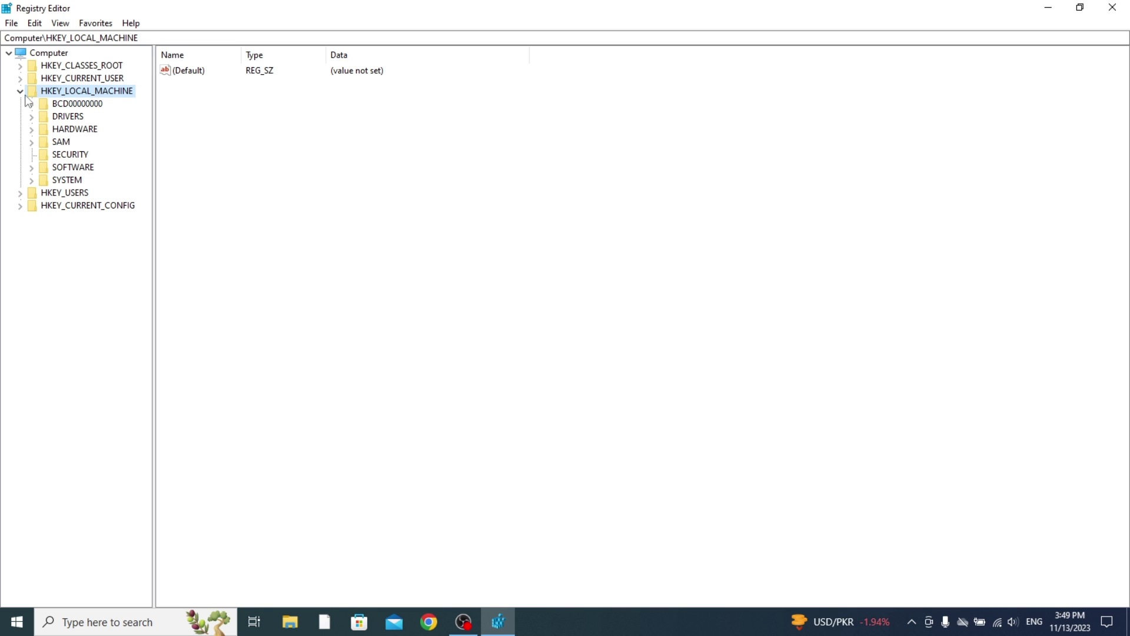
Navigate to HKEY_LOCAL_MACHINE\SOFTWARE\Policies and expand it to show its subkeys
{"action": "left_click", "coordinate": [20, 91]}
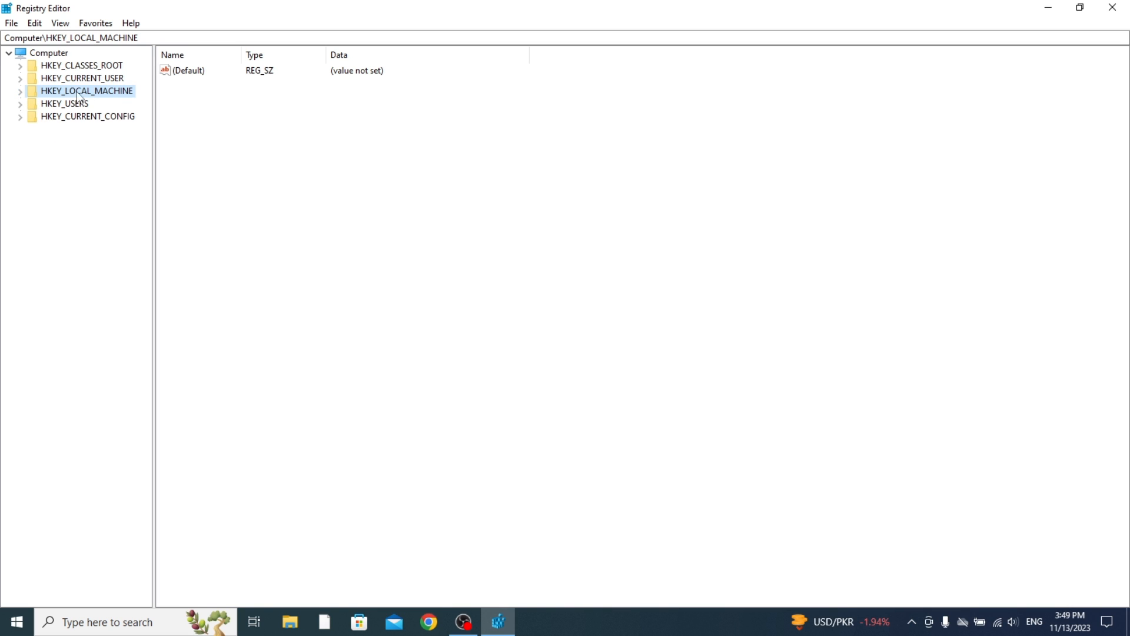
{"action": "mouse_move", "coordinate": [45, 102]}
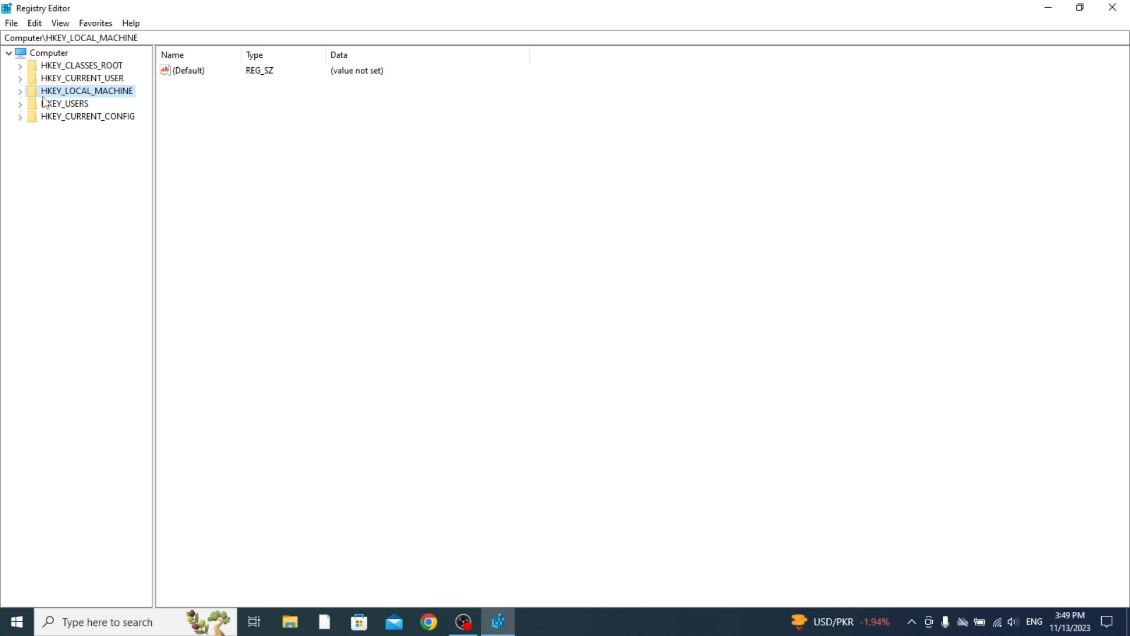
{"action": "left_click", "coordinate": [20, 91]}
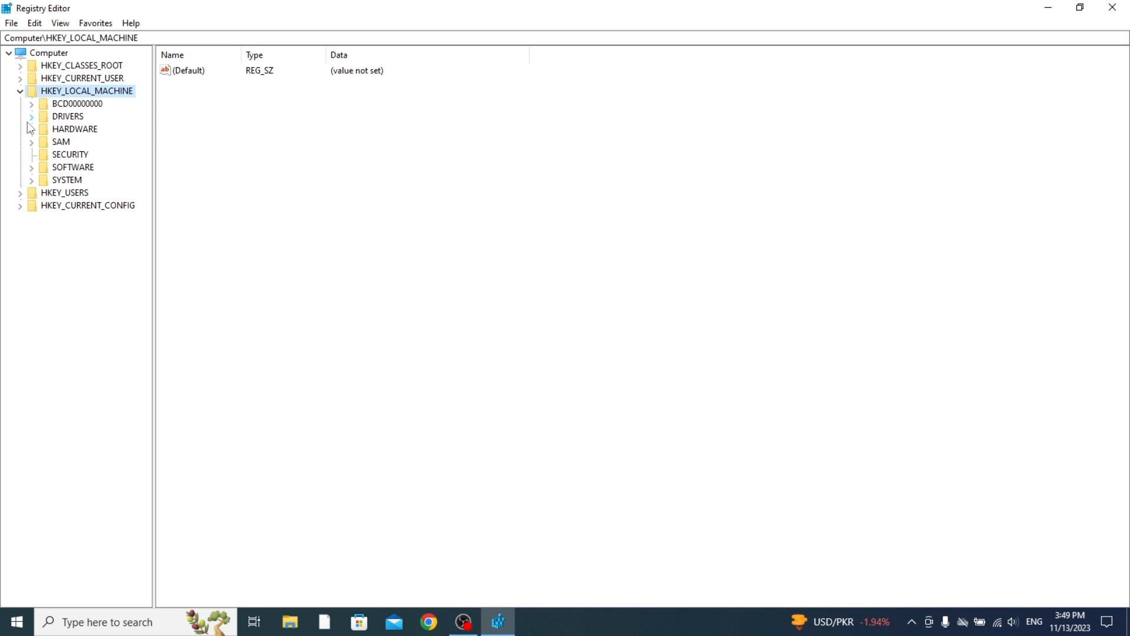
{"action": "mouse_move", "coordinate": [34, 143]}
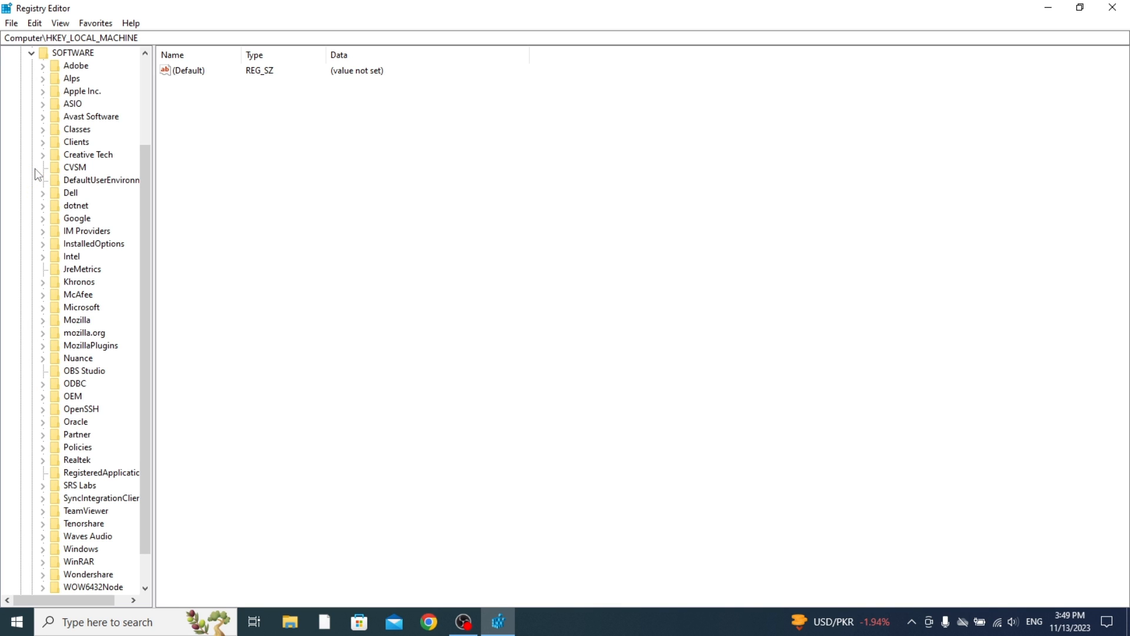
{"action": "mouse_move", "coordinate": [153, 272]}
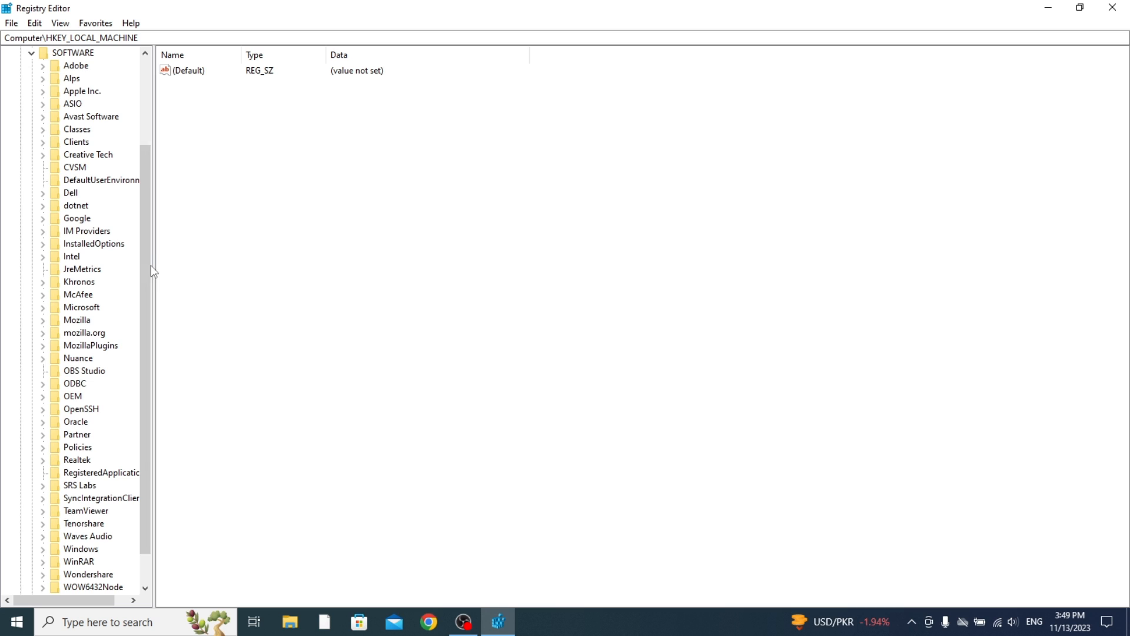
{"action": "scroll", "scroll_direction": "down", "scroll_amount": 3}
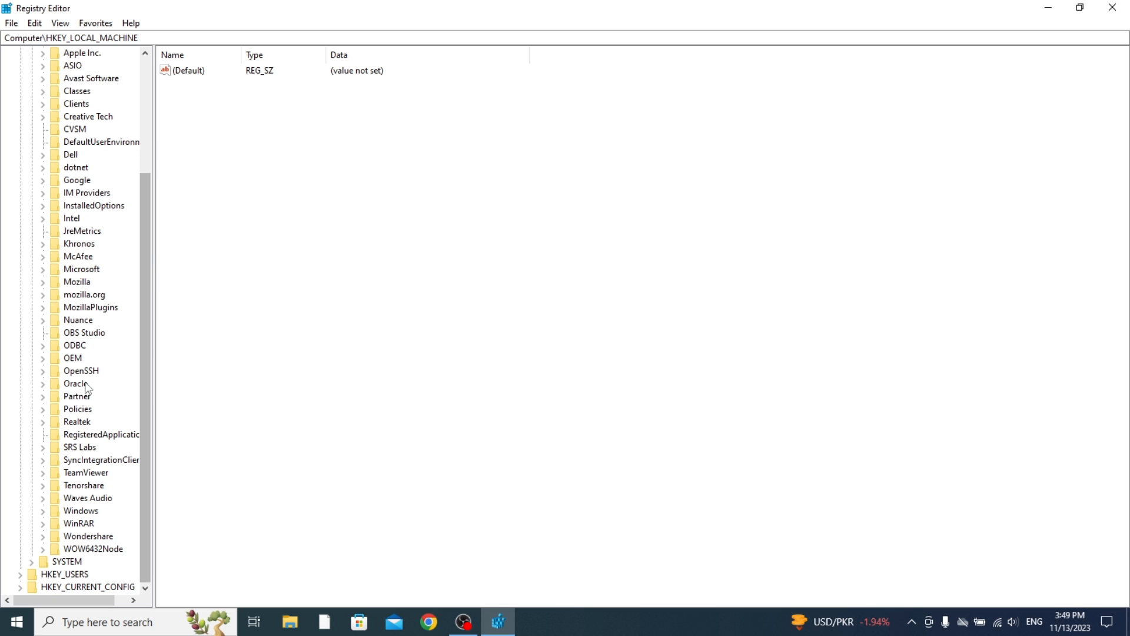
{"action": "left_click", "coordinate": [77, 409]}
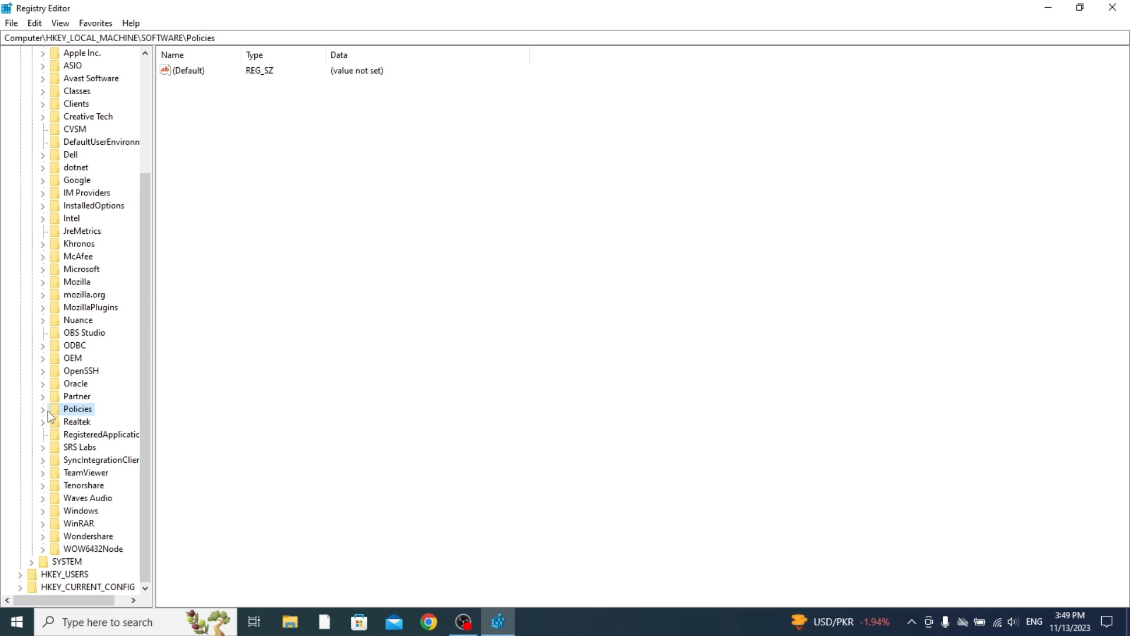
{"action": "left_click", "coordinate": [42, 409]}
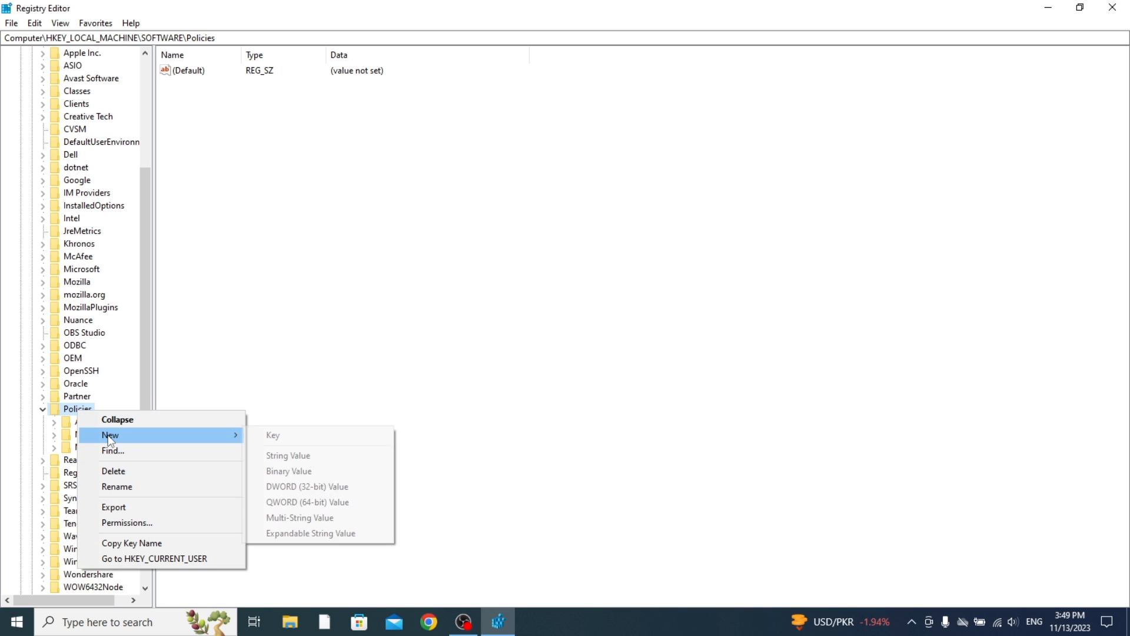
{"action": "mouse_move", "coordinate": [272, 436]}
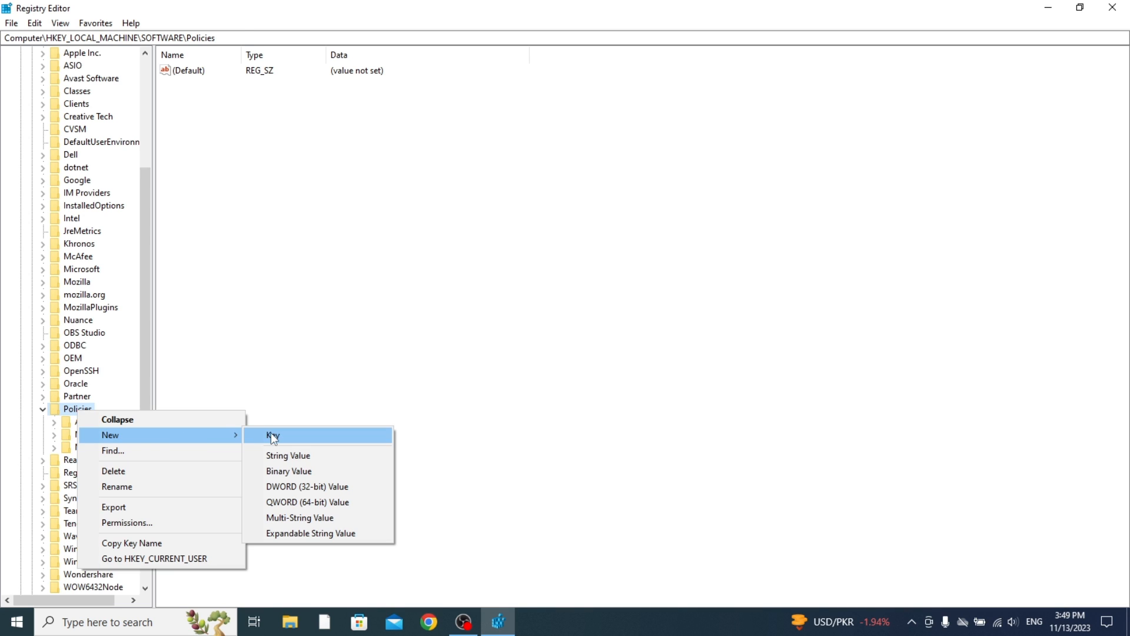
Create a new key named Google under Policies
{"action": "left_click", "coordinate": [272, 435]}
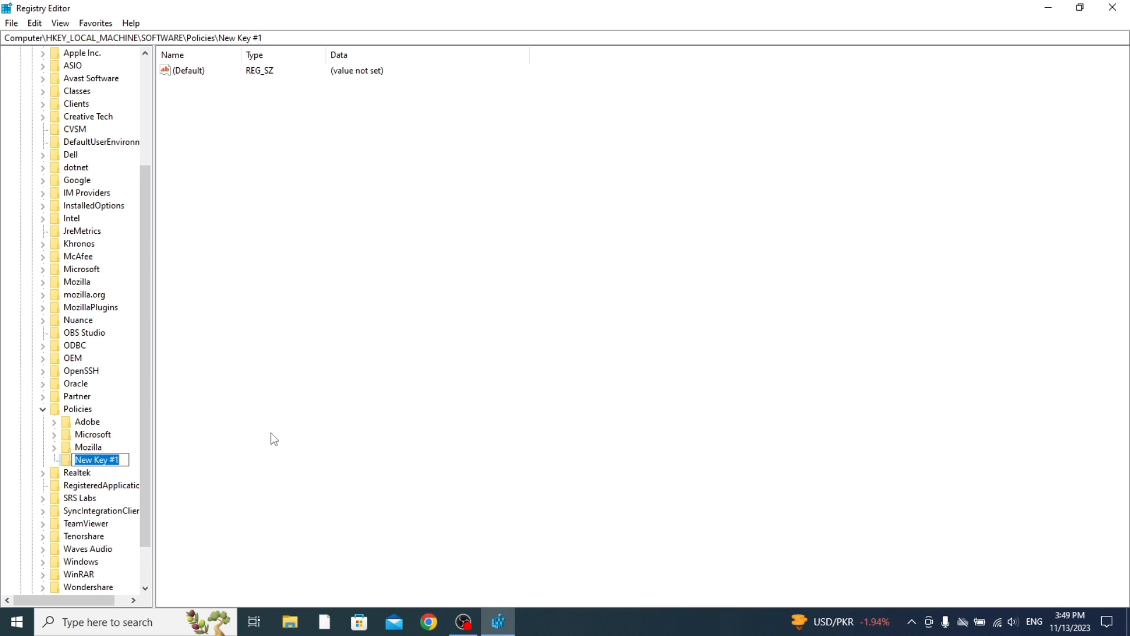
{"action": "type", "text": "Googl"}
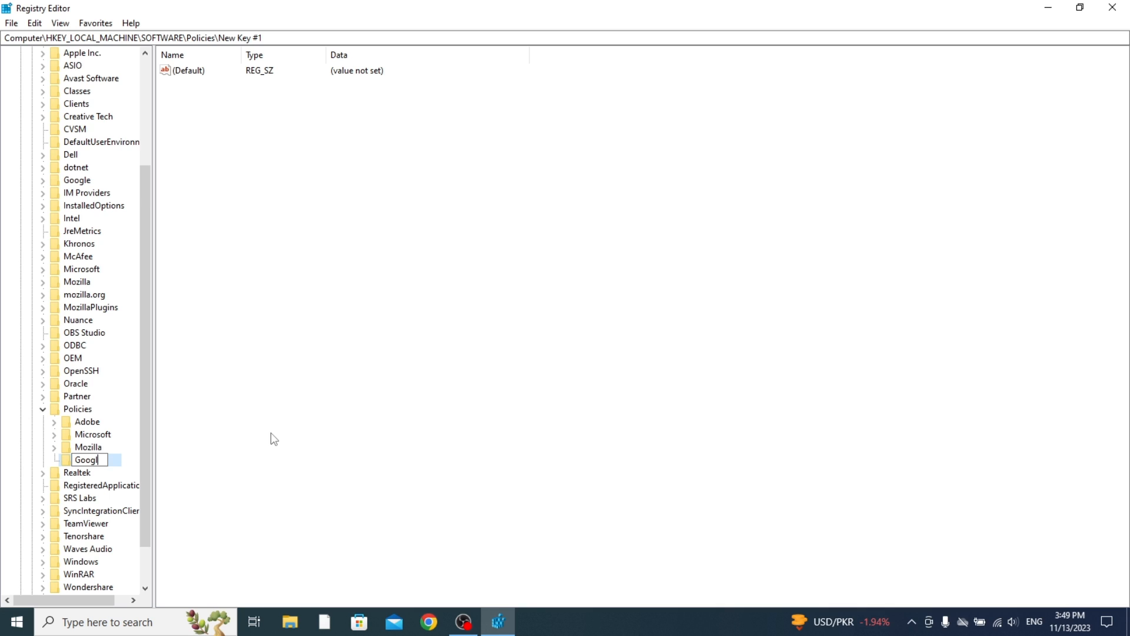
{"action": "type", "text": "e"}
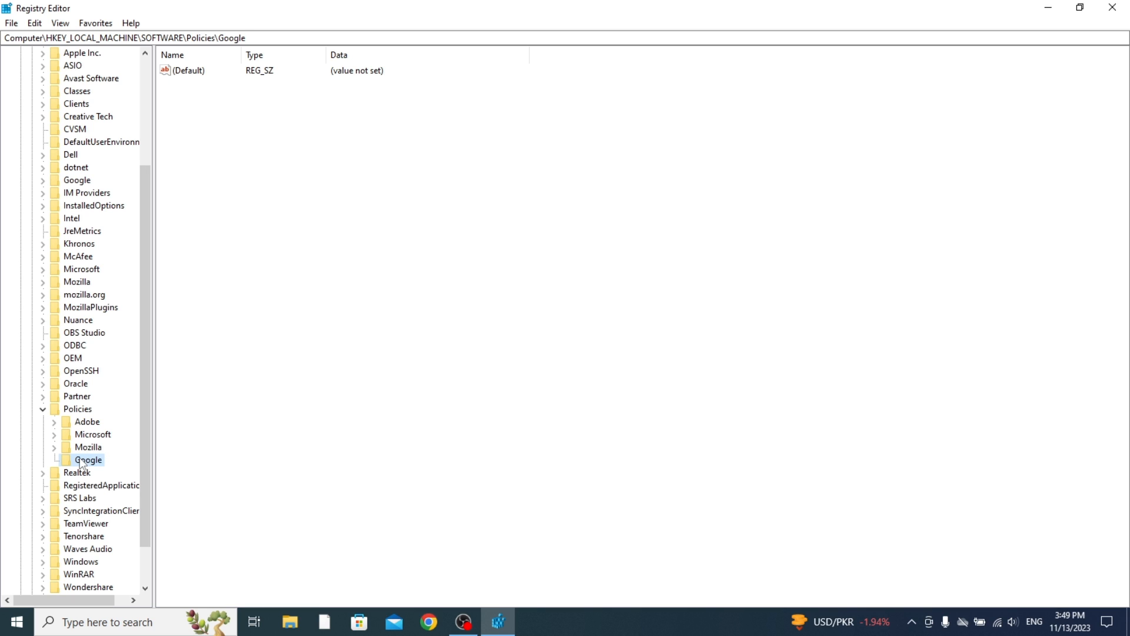
Create a new key named Chrome inside the Google key
{"action": "right_click", "coordinate": [88, 459]}
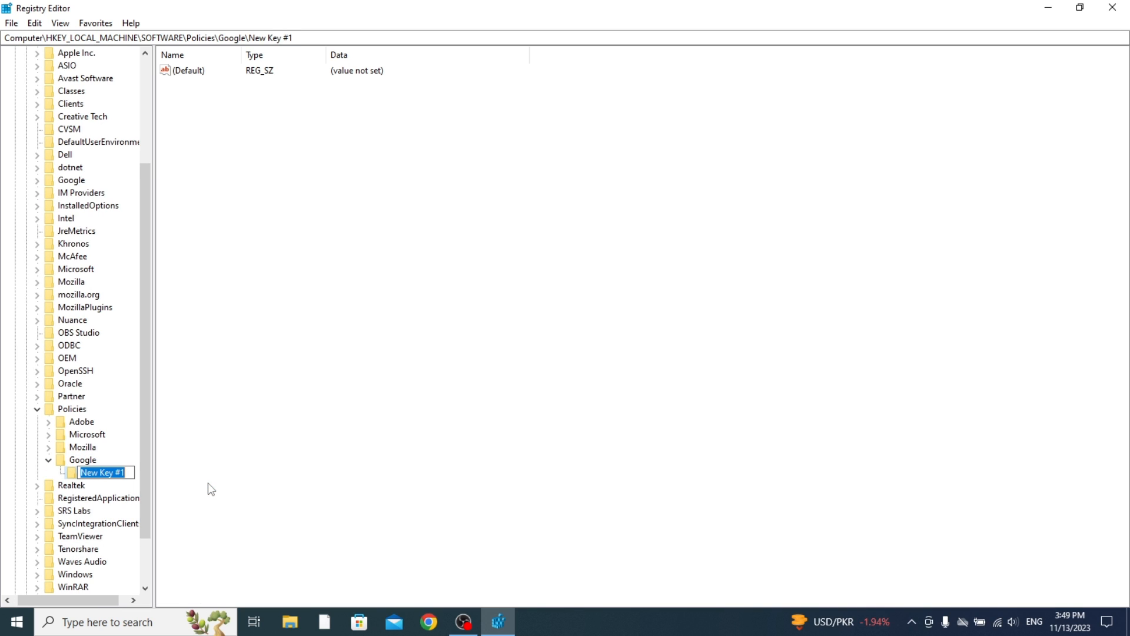
{"action": "type", "text": "Ch"}
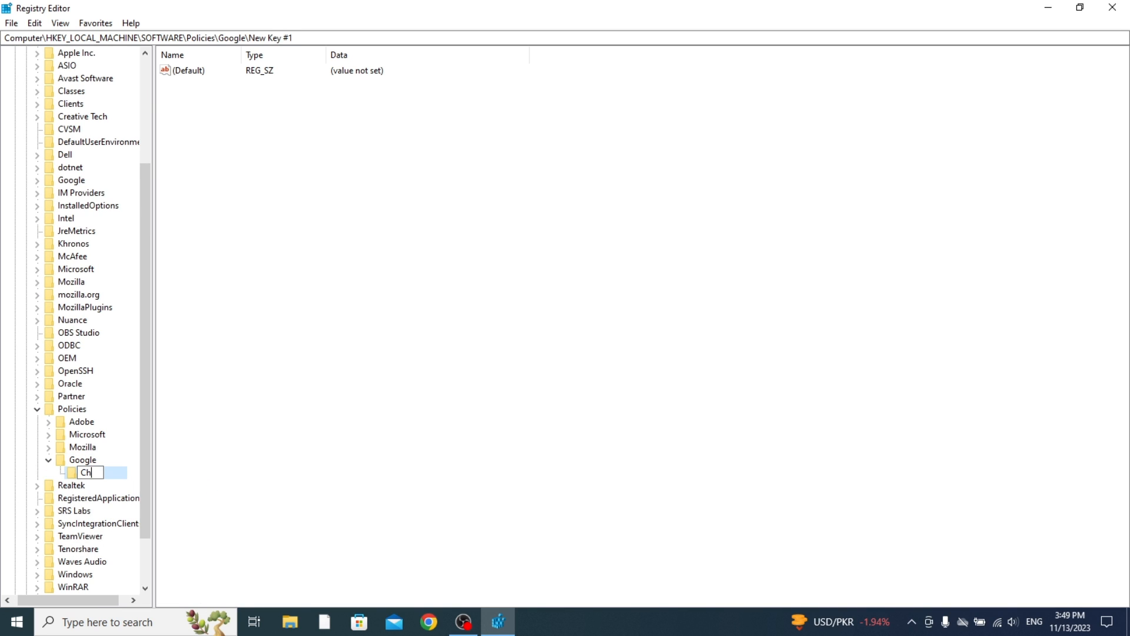
{"action": "key", "text": "Return"}
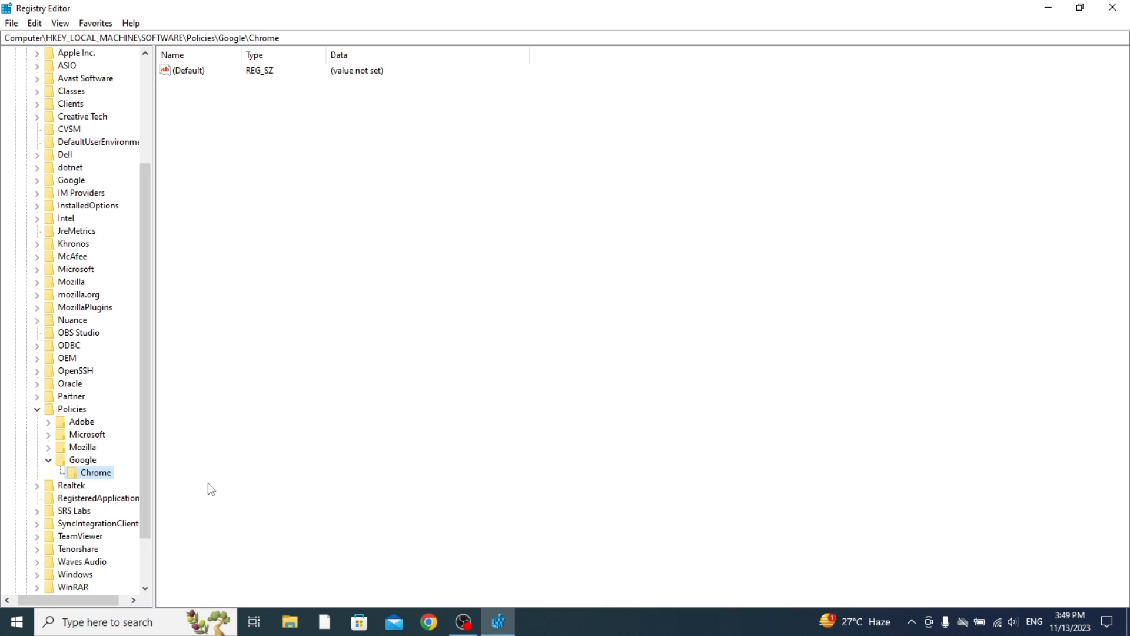
{"action": "mouse_move", "coordinate": [318, 391]}
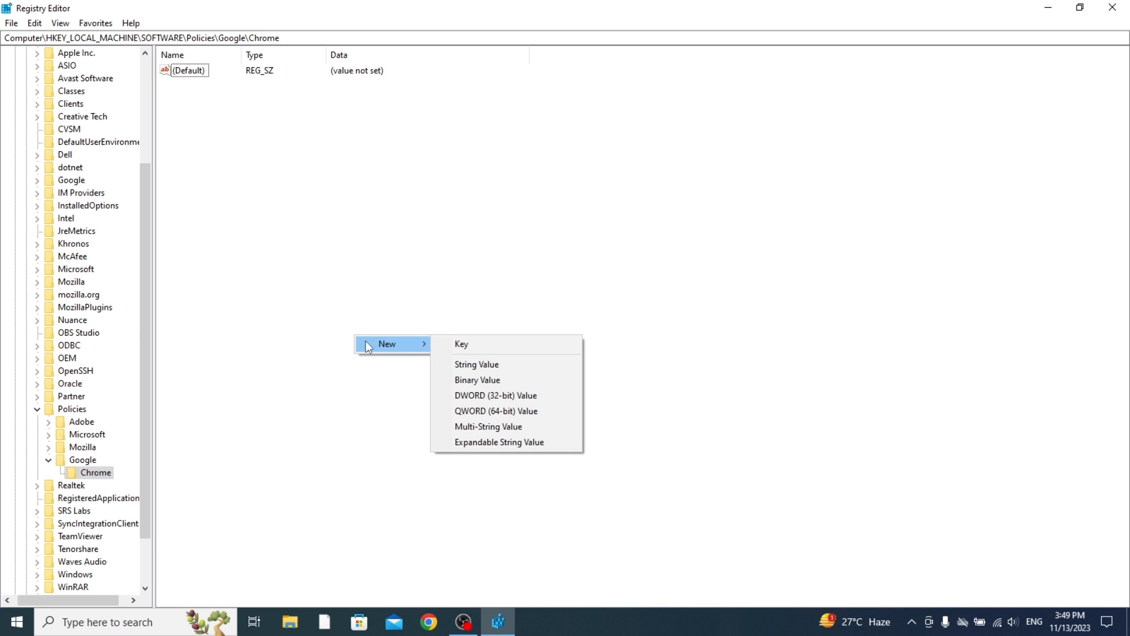
{"action": "mouse_move", "coordinate": [495, 395]}
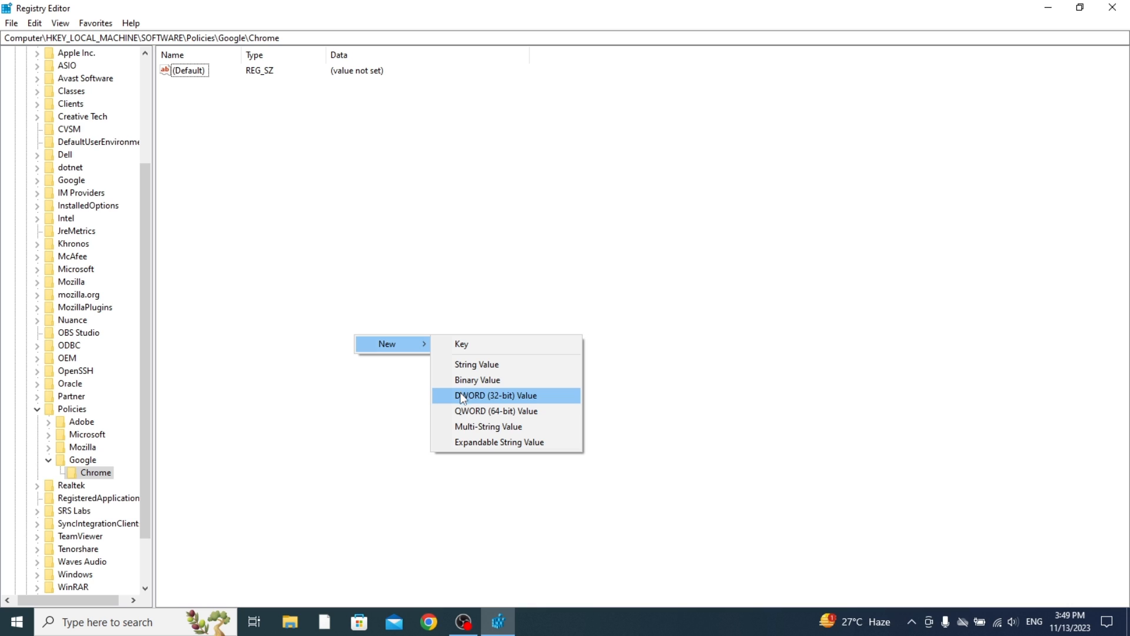
Add a DWORD (32-bit) value named IncognitoModeAvailability to the Chrome key
{"action": "left_click", "coordinate": [495, 395]}
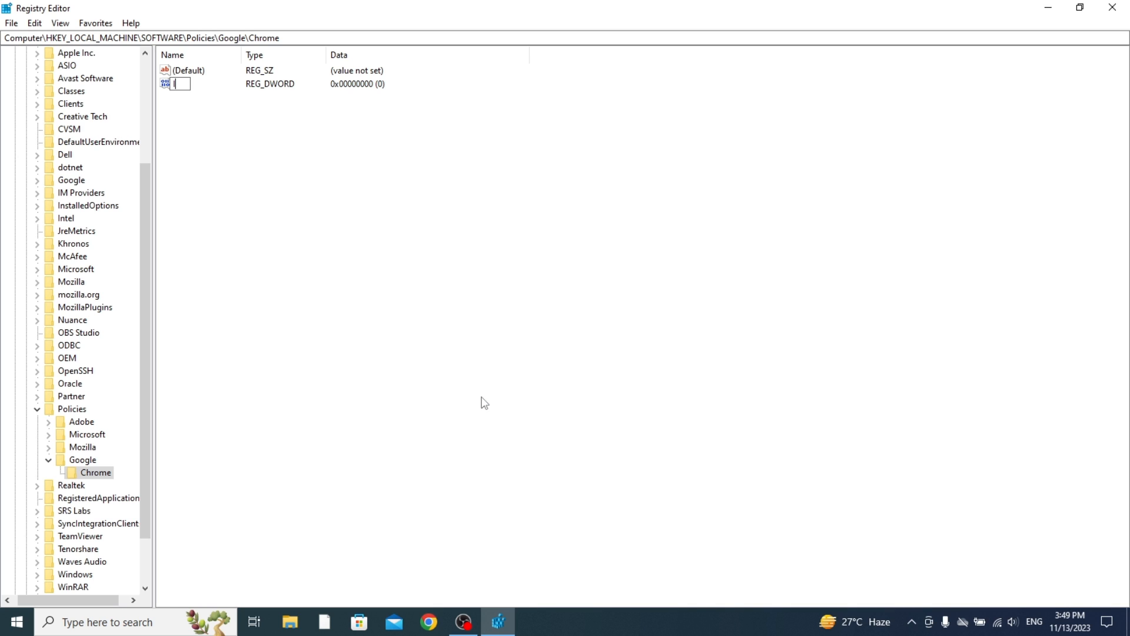
{"action": "type", "text": "Incog"}
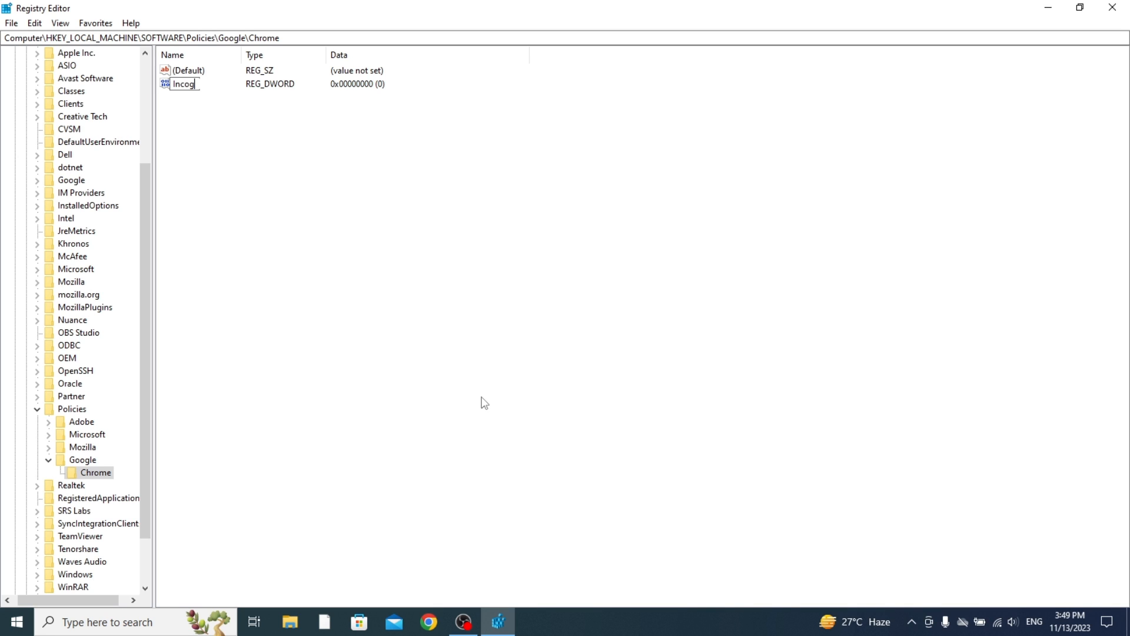
{"action": "type", "text": "nitoMode..."}
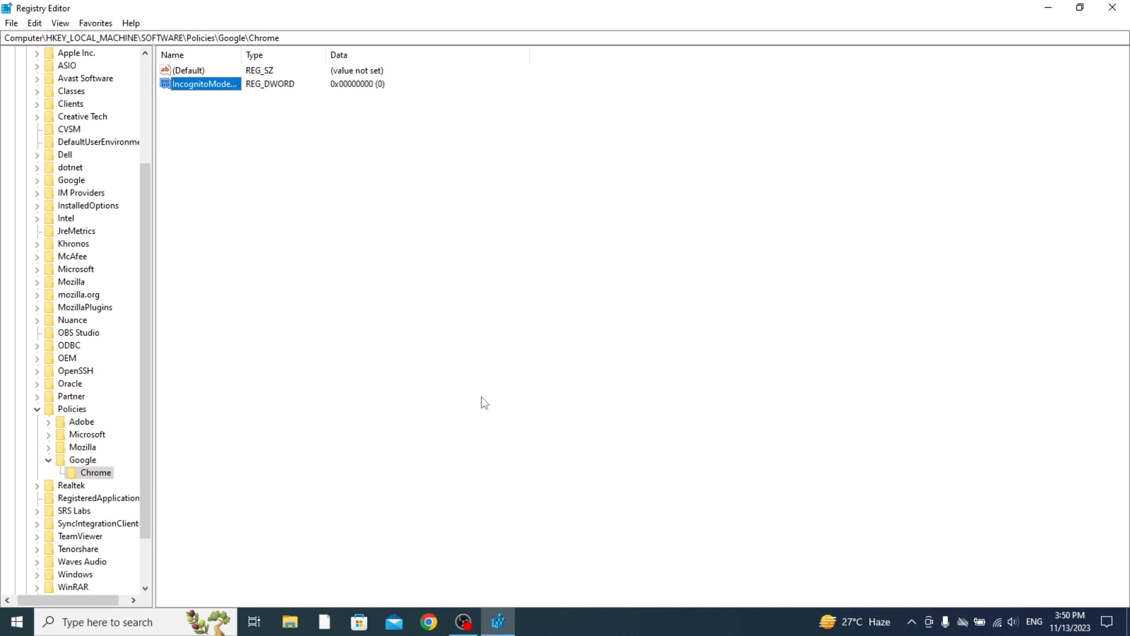
{"action": "double_click", "coordinate": [203, 84]}
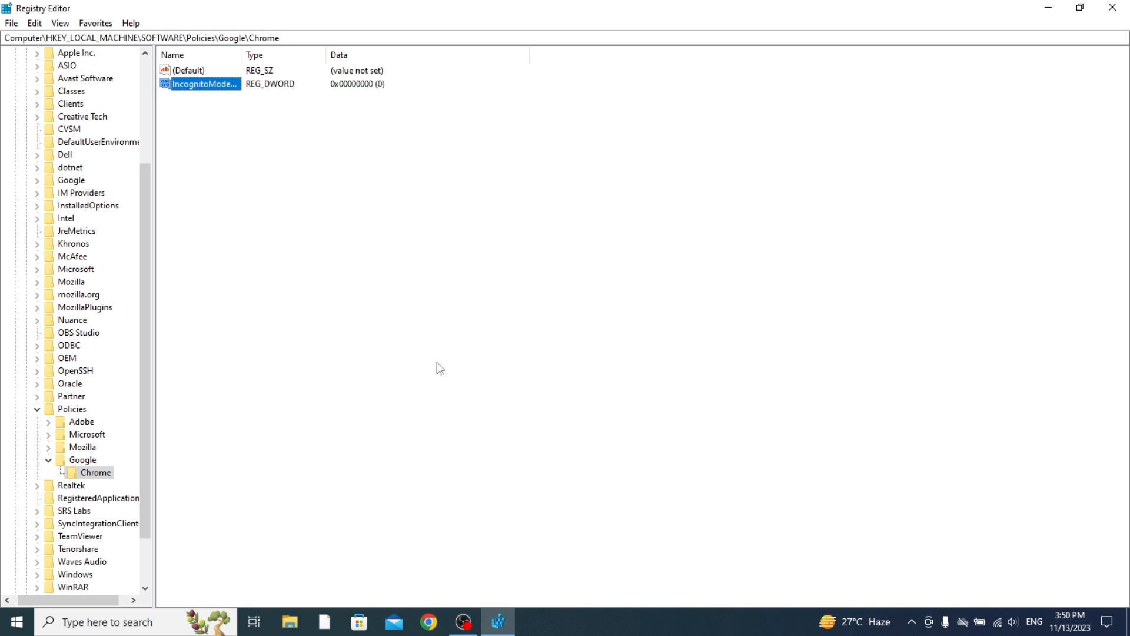
Modify IncognitoModeAvailability so its value data is 1
{"action": "right_click", "coordinate": [203, 83]}
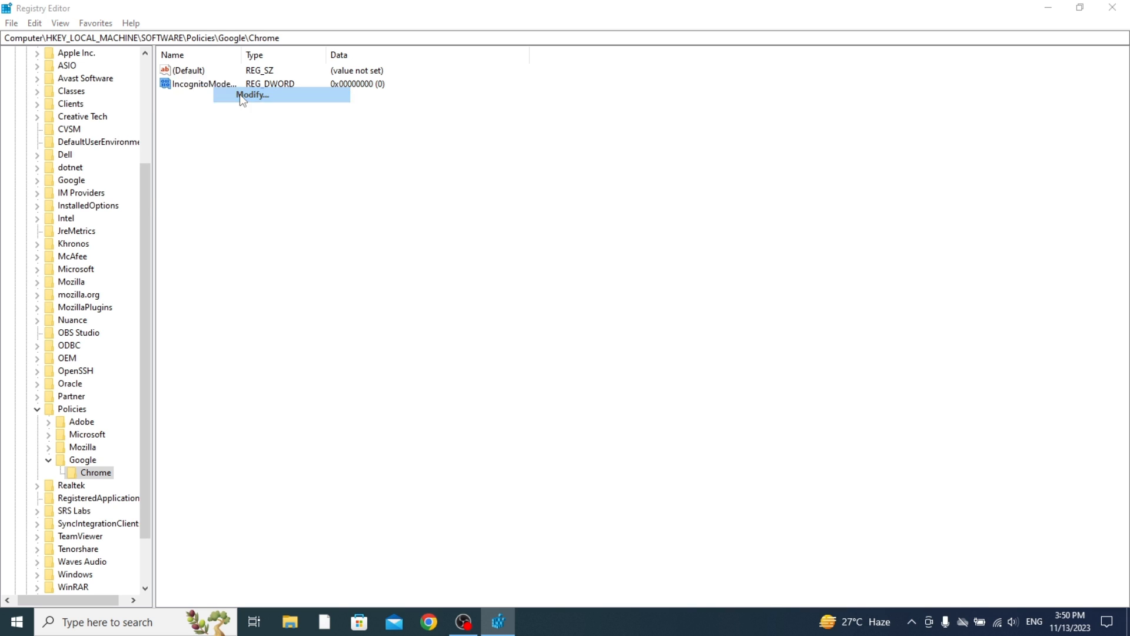
{"action": "left_click", "coordinate": [252, 94]}
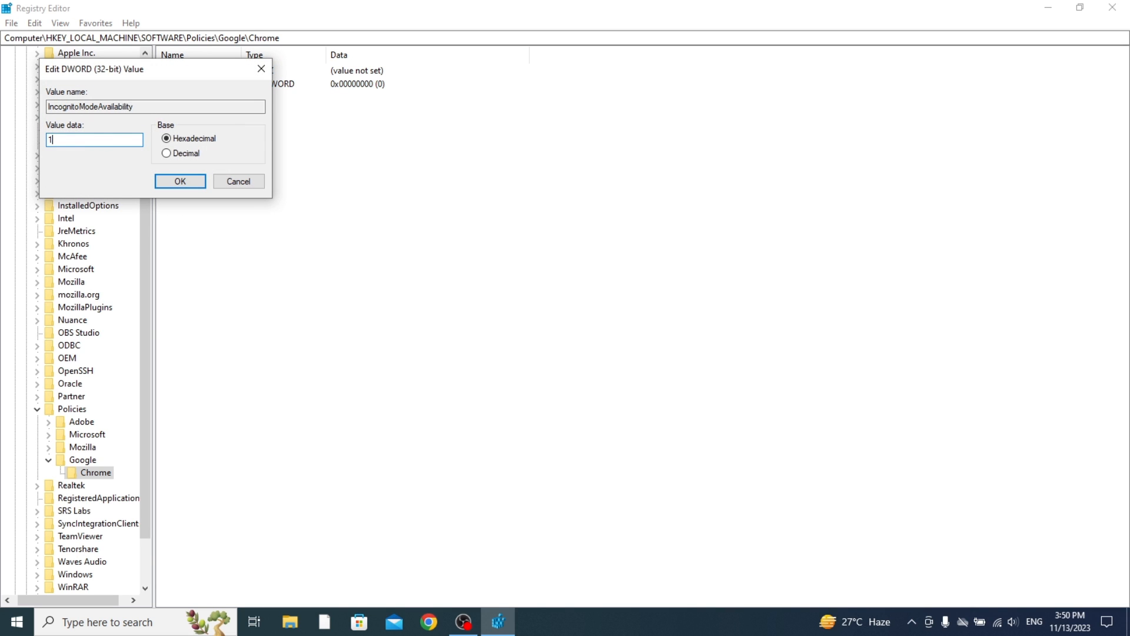
{"action": "mouse_move", "coordinate": [146, 170]}
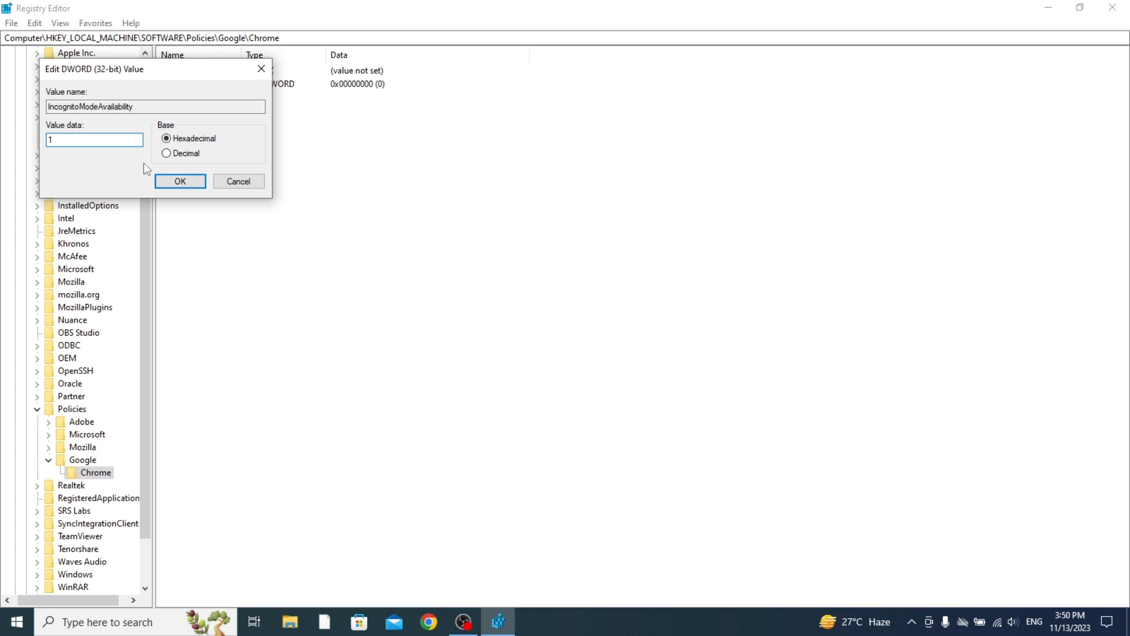
{"action": "left_click", "coordinate": [179, 181]}
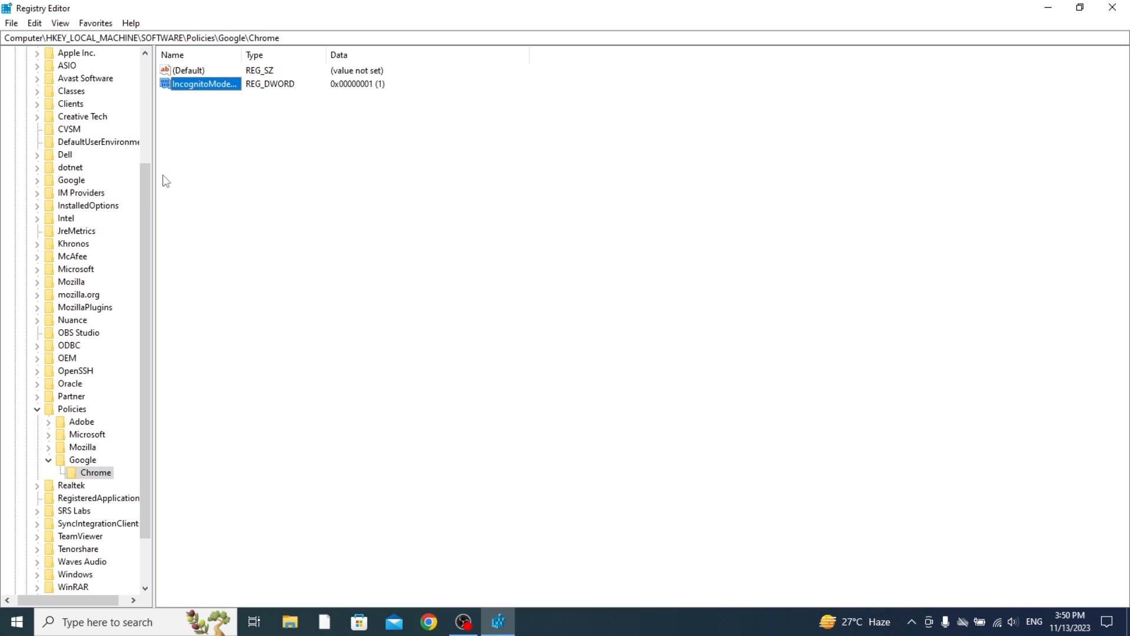
{"action": "mouse_move", "coordinate": [1103, 36]}
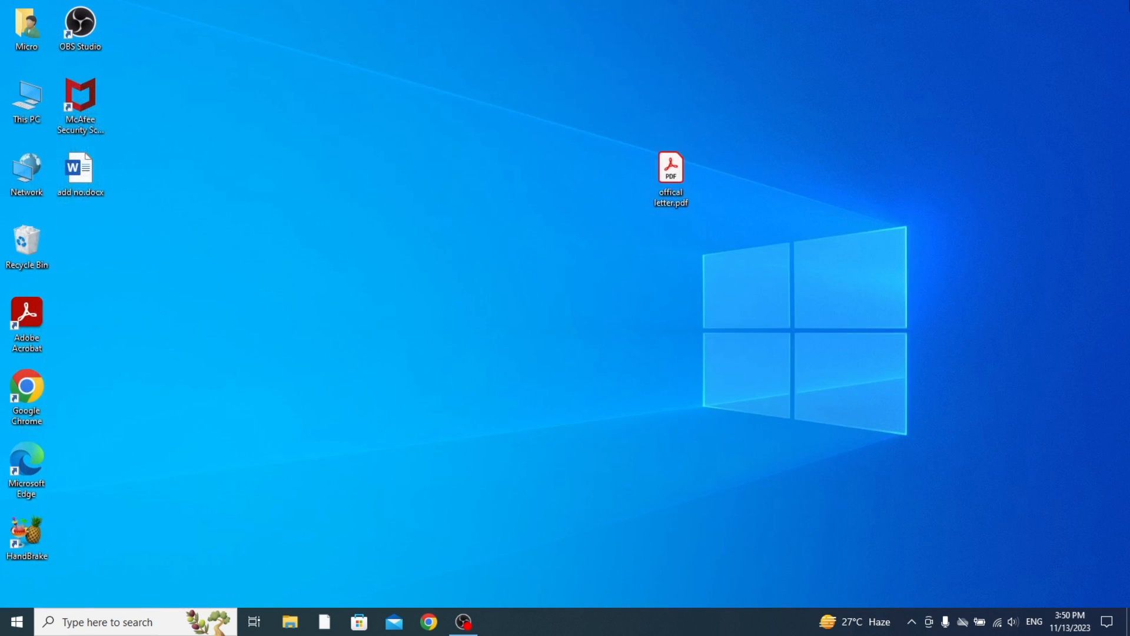
{"action": "mouse_move", "coordinate": [299, 381]}
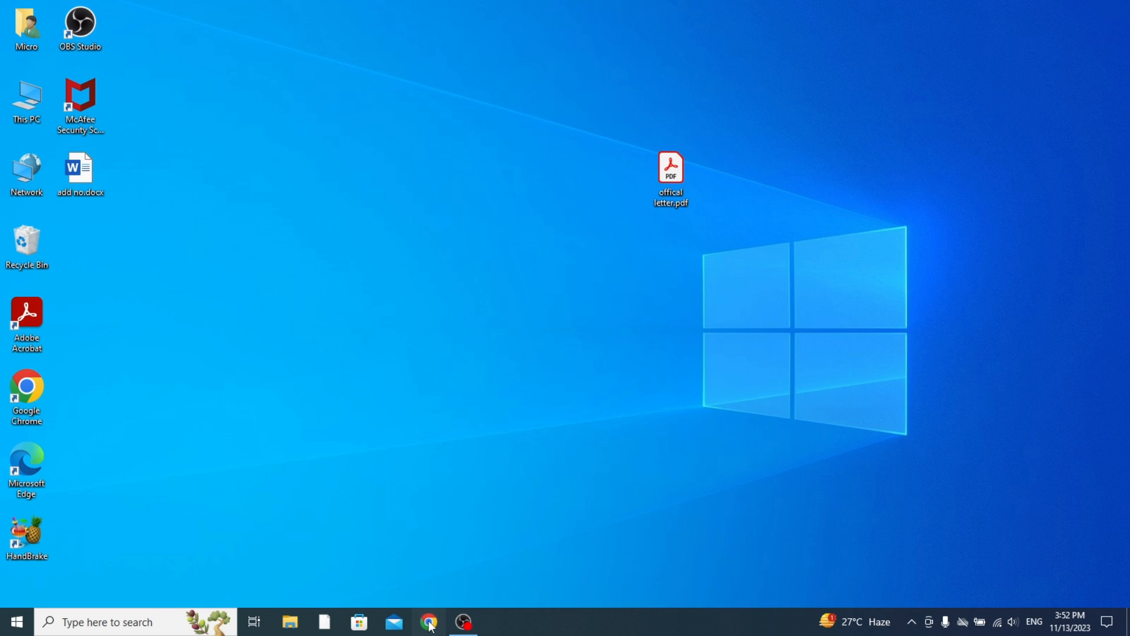
Relaunch Chrome and confirm New Incognito window is disabled in its menu
{"action": "left_click", "coordinate": [429, 621]}
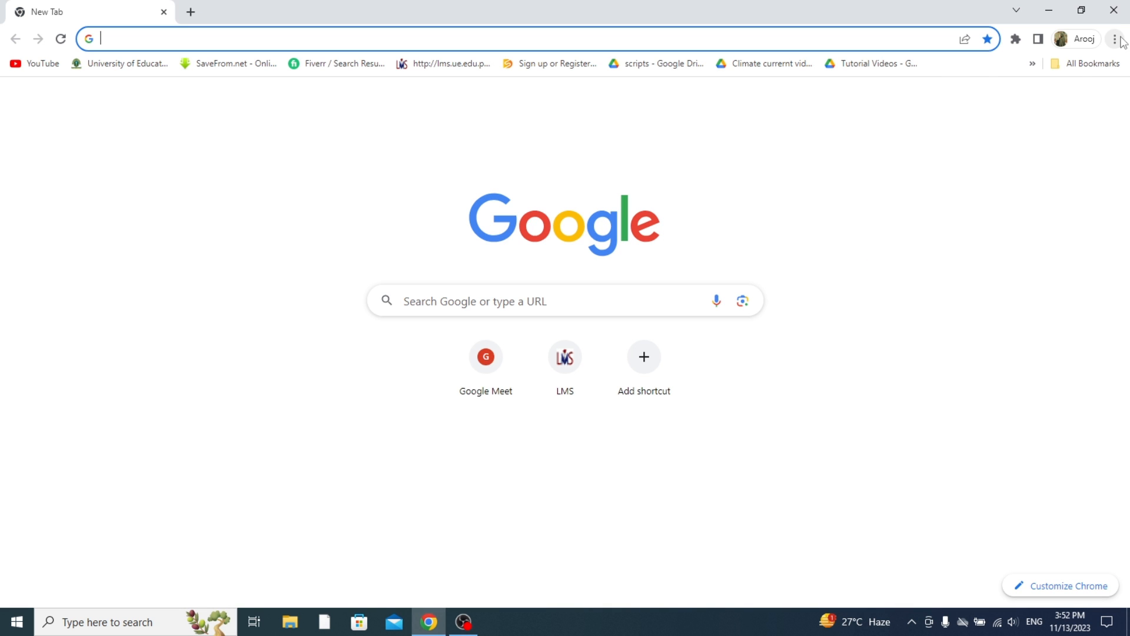
{"action": "left_click", "coordinate": [1116, 39]}
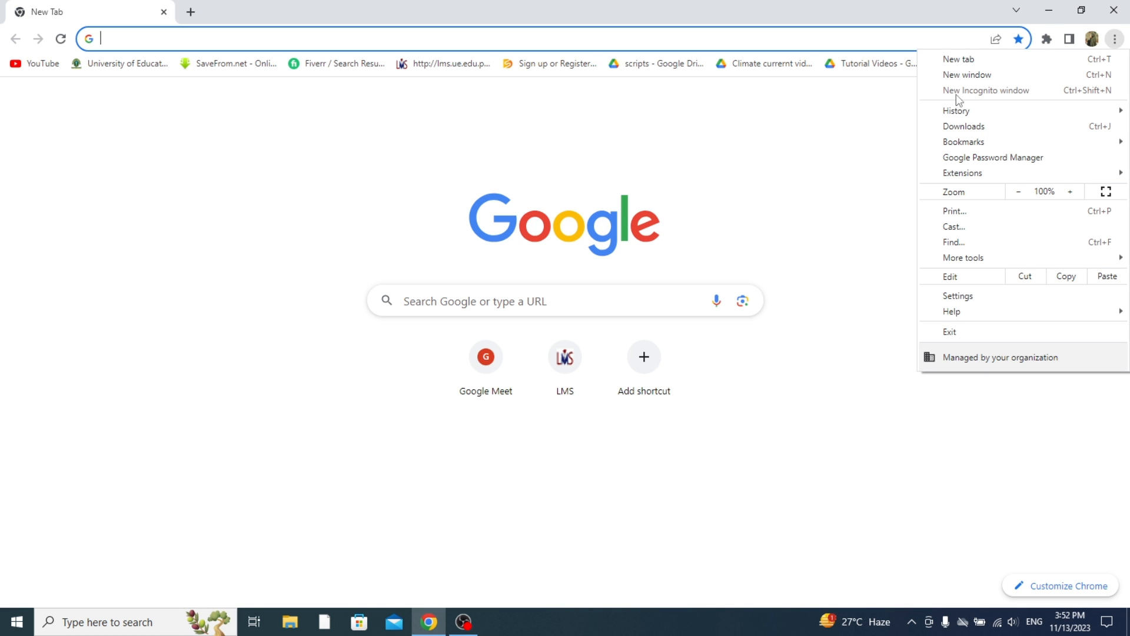
{"action": "mouse_move", "coordinate": [1080, 95]}
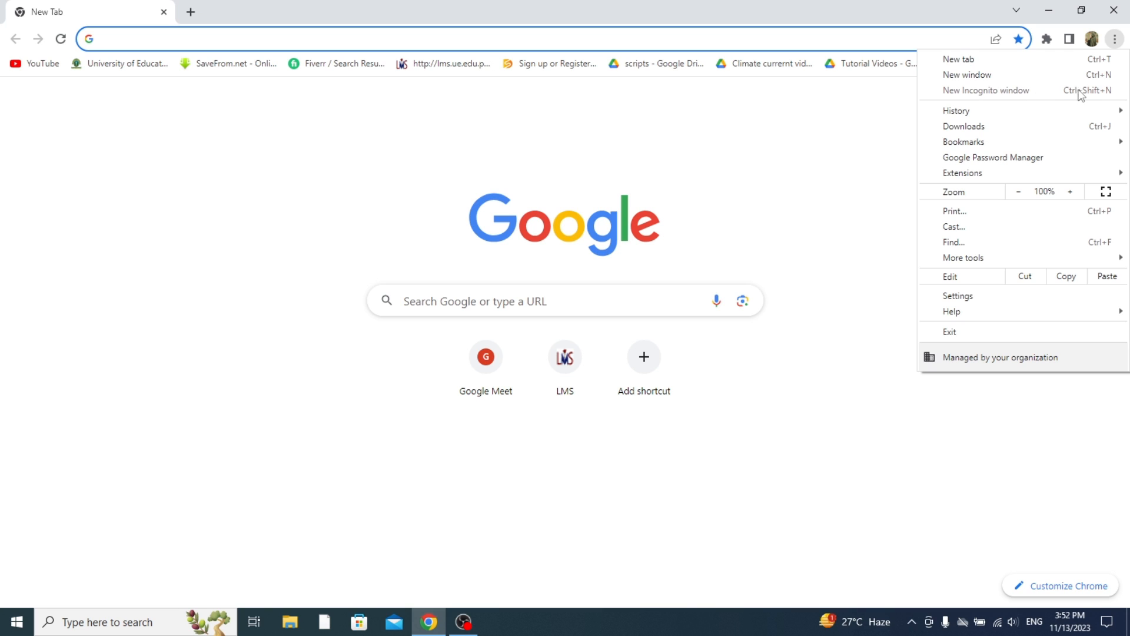
{"action": "mouse_move", "coordinate": [1084, 88]}
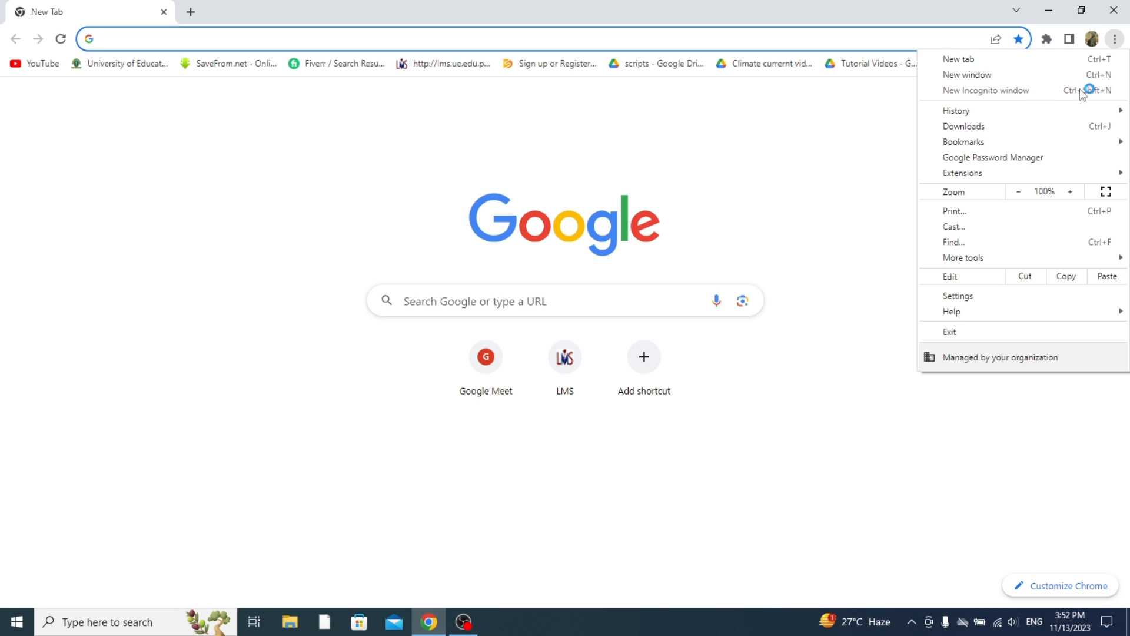
{"action": "mouse_move", "coordinate": [884, 120]}
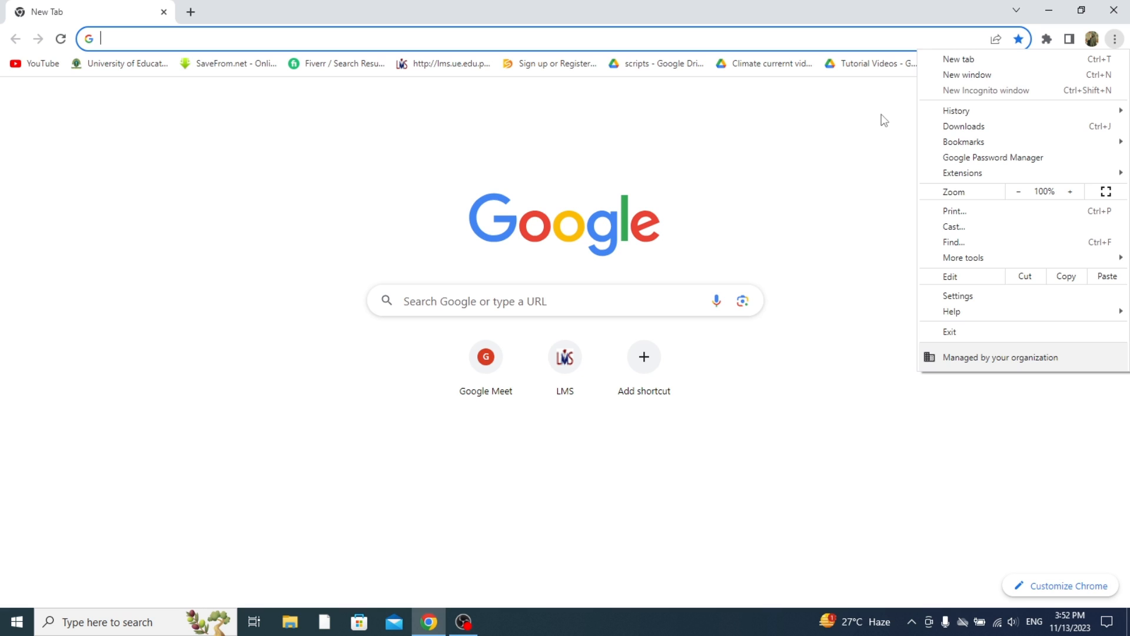
{"action": "left_click", "coordinate": [890, 123]}
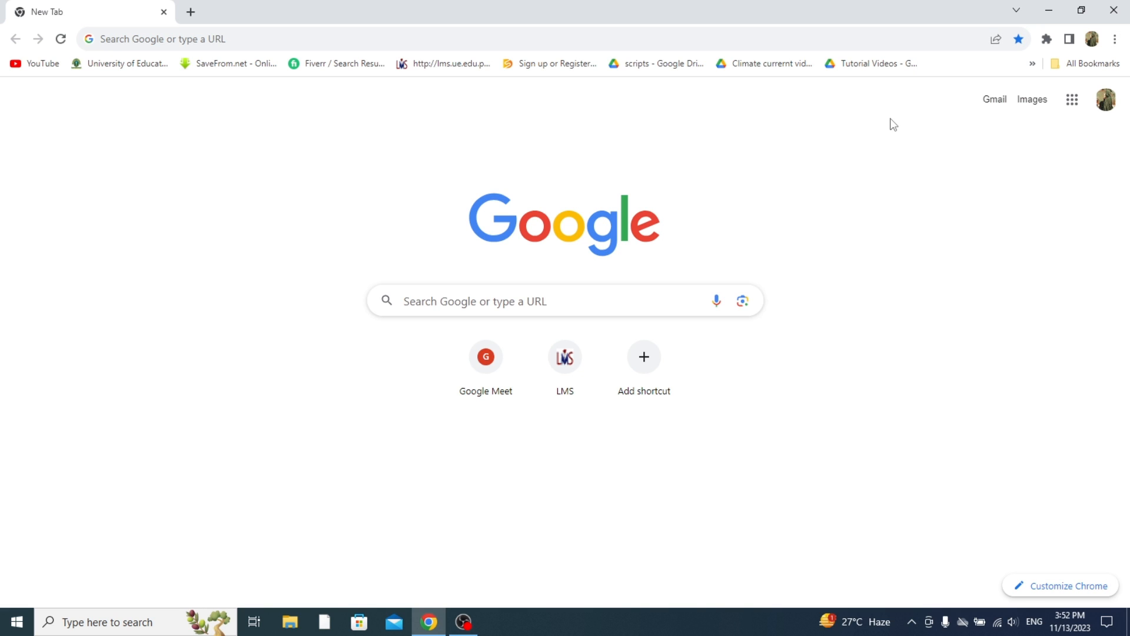